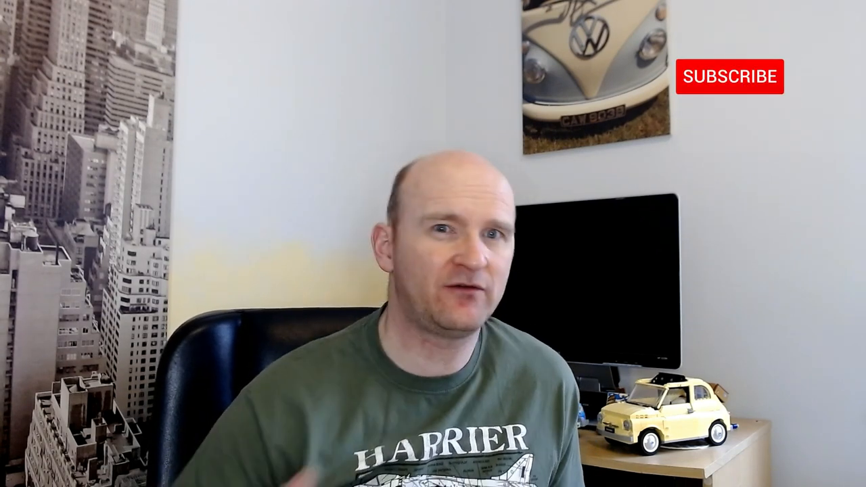
{"action": "left_click", "coordinate": [729, 76]}
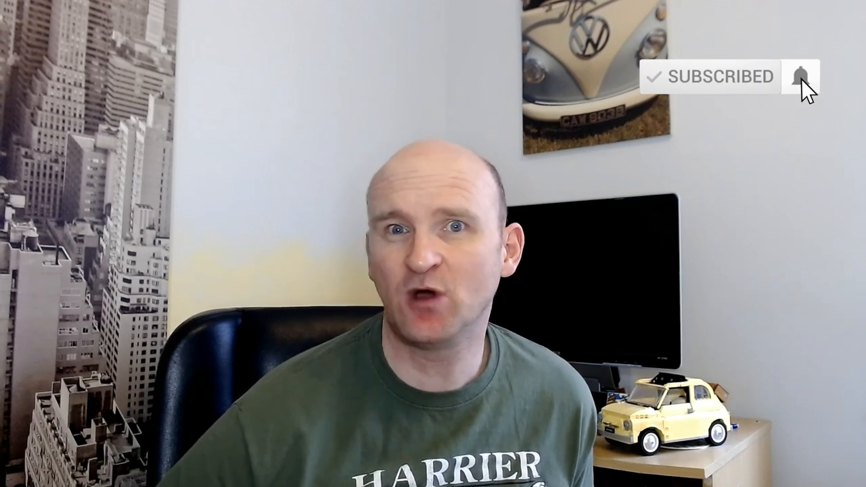